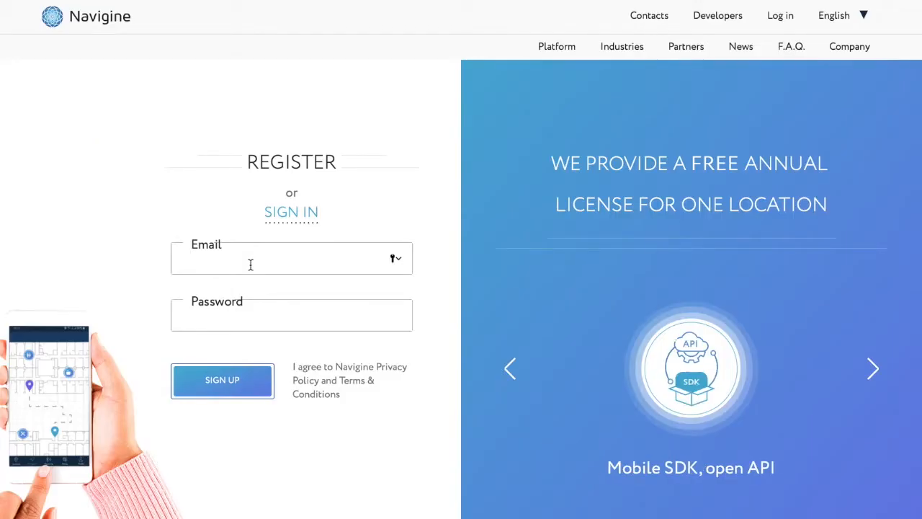
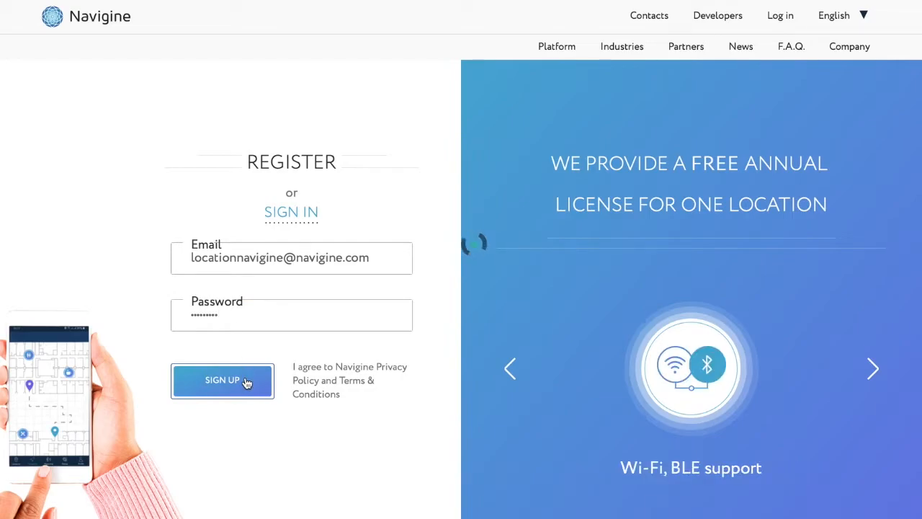
Step: Register a Navigine account with the entered email and password
click(222, 379)
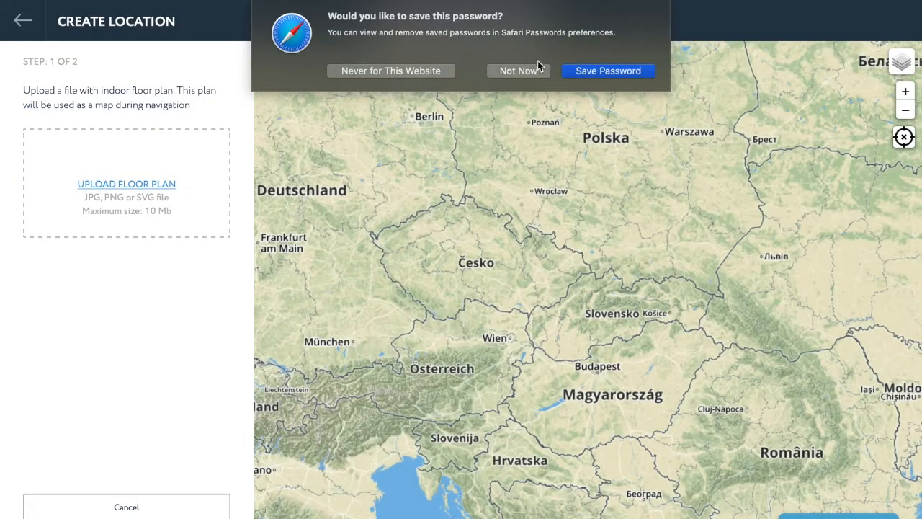
Step: Decline saving the password and upload Test location.png as the floor plan
click(518, 70)
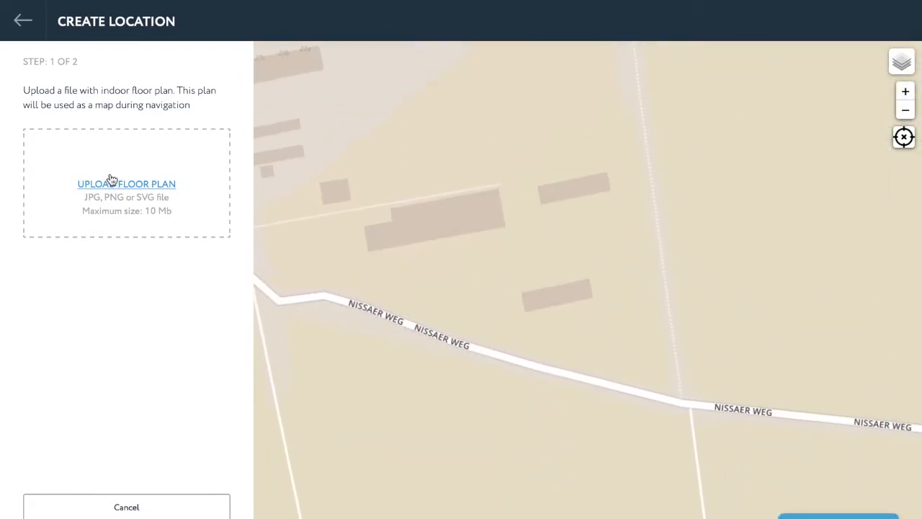
click(127, 184)
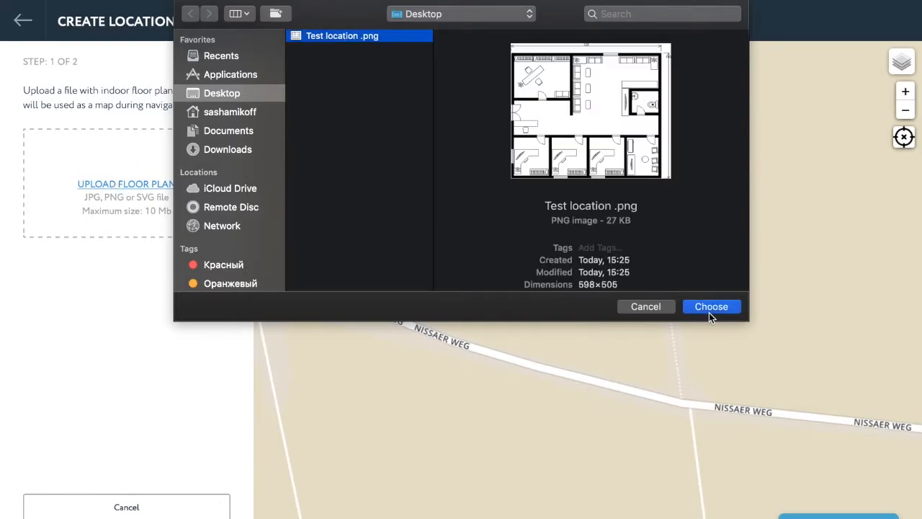
click(711, 306)
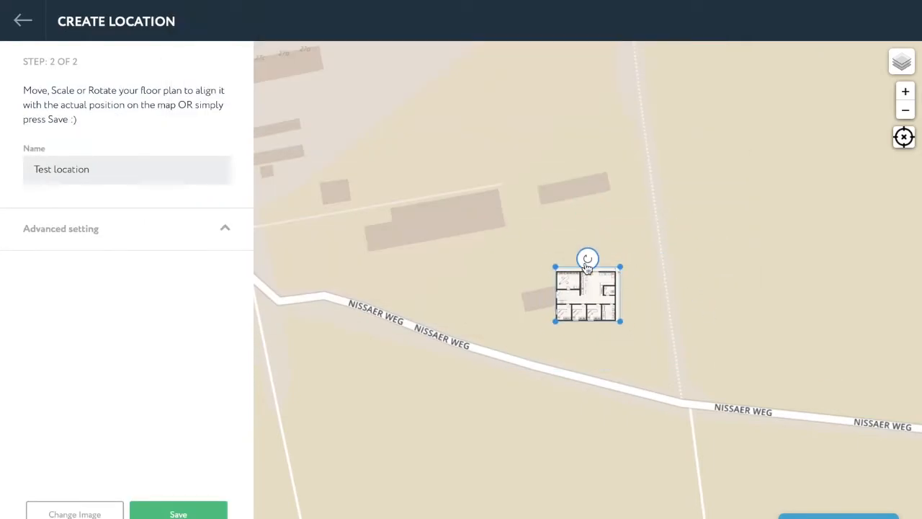
Step: Position and rotate the floor plan over the building, and rename it 'Test location1'
drag(587, 292, 468, 220)
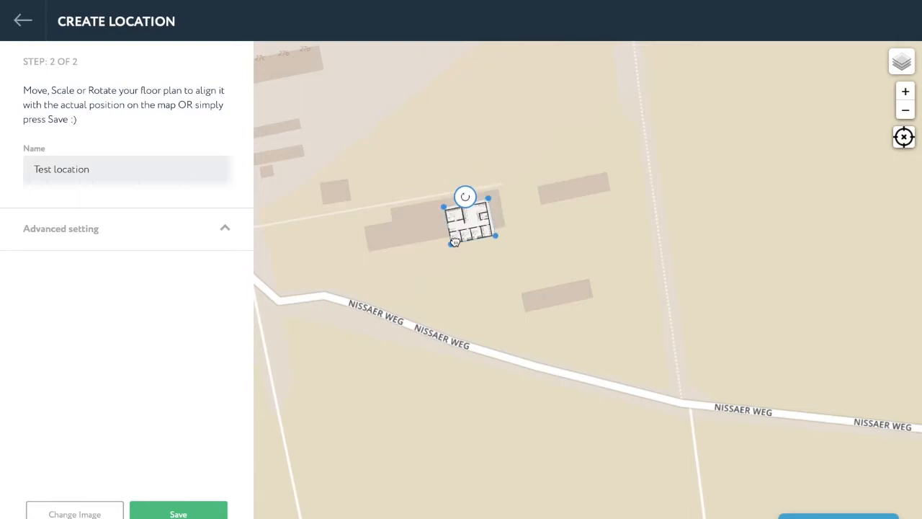
drag(466, 229, 483, 212)
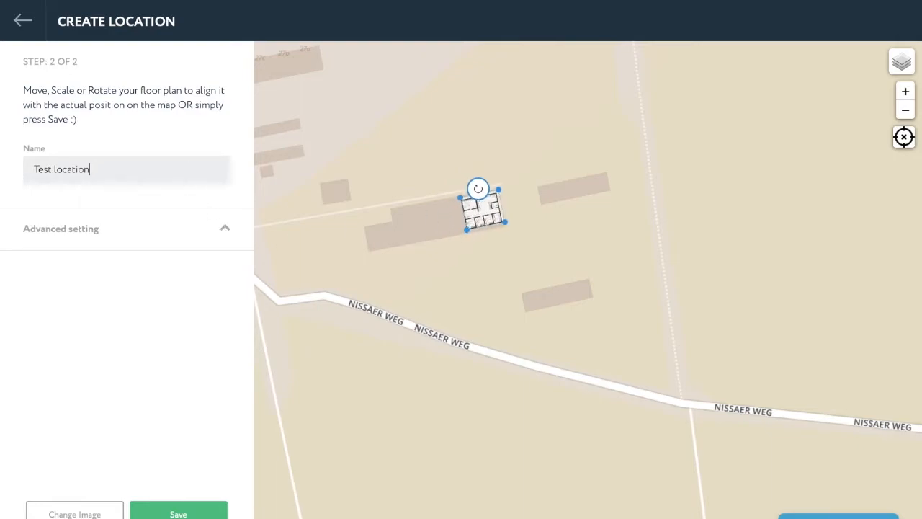
text(1)
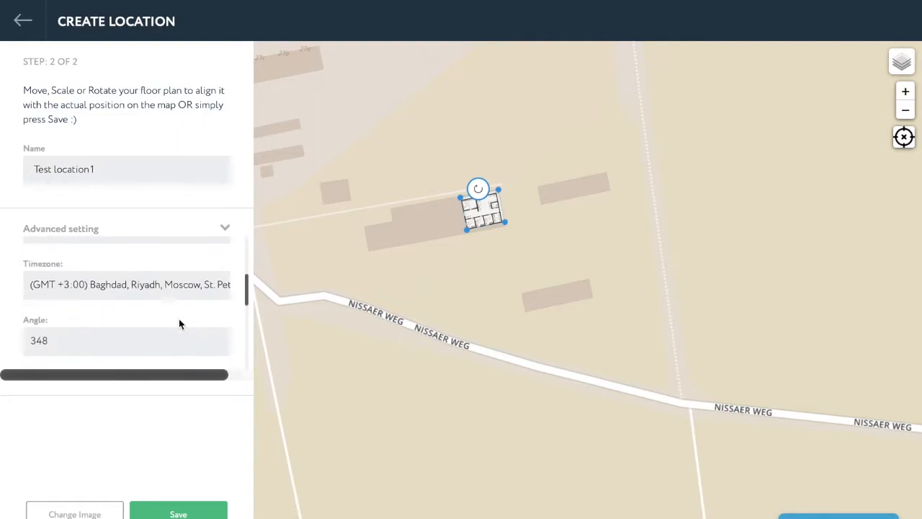
scroll(down, 3)
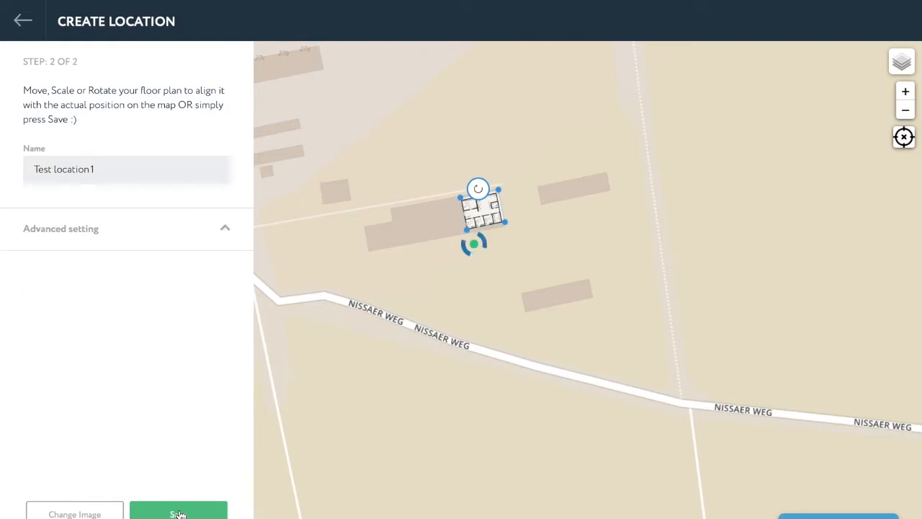
Step: Save the 'Test location1' location and open its floor plan in the editor
click(179, 514)
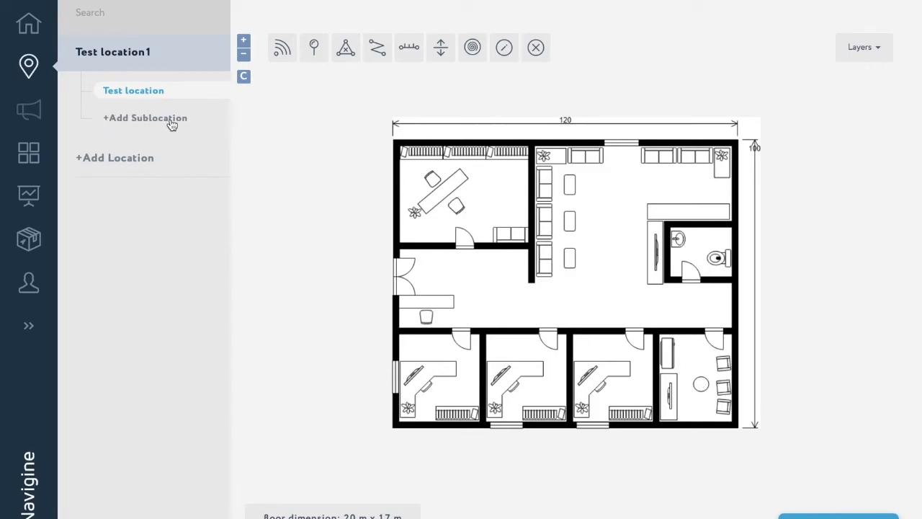
mouse_move(207, 119)
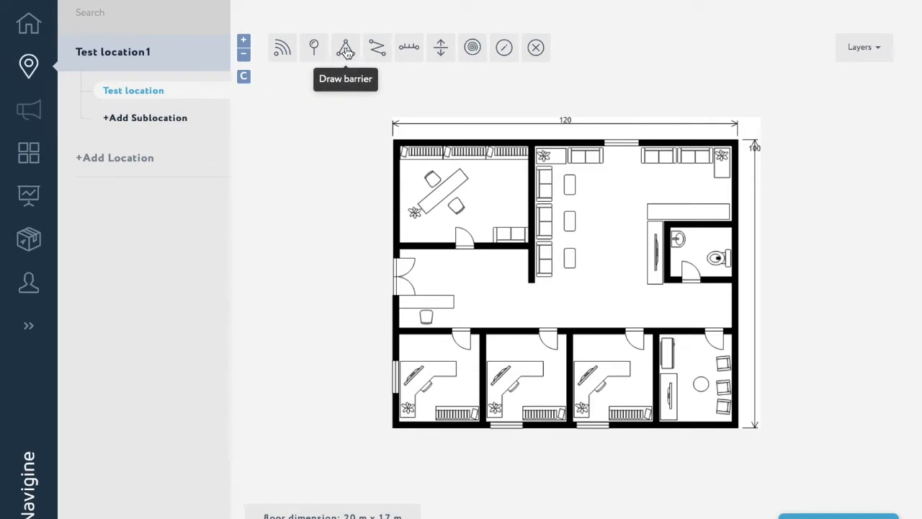
Step: Draw a barrier outline beside the central chair
click(345, 47)
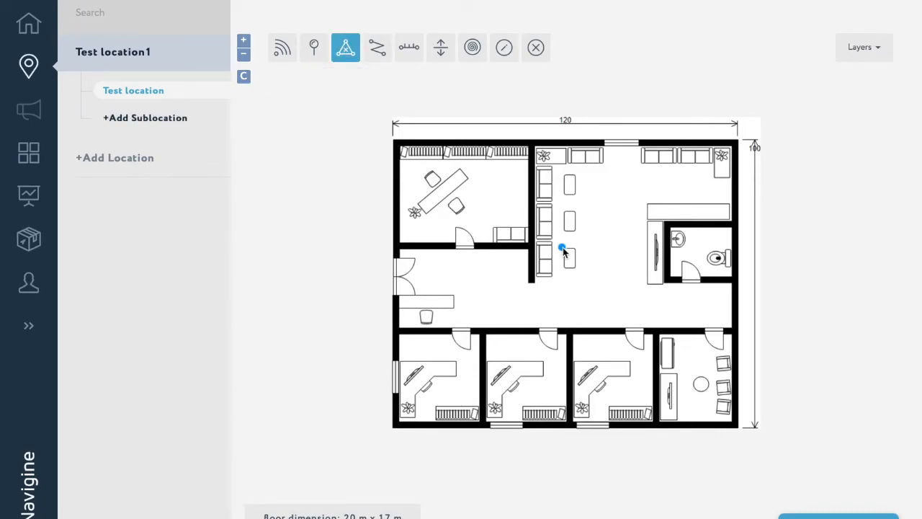
click(562, 248)
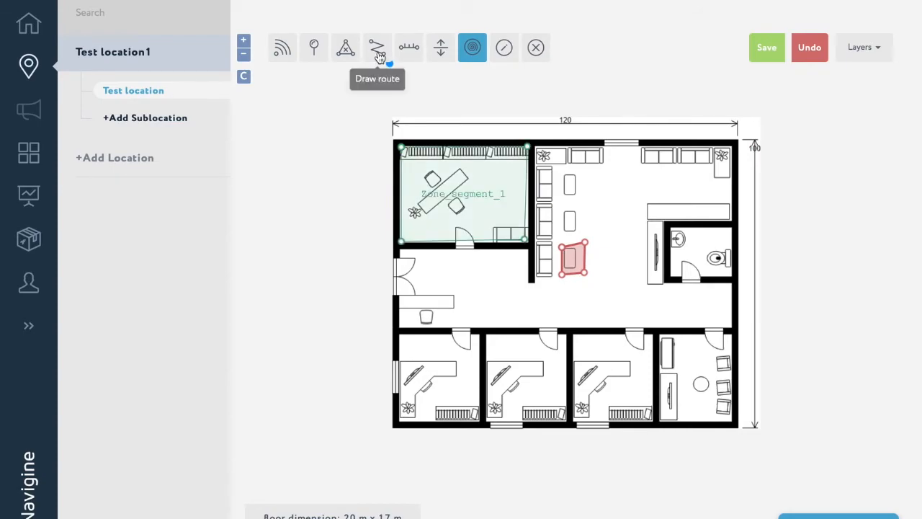
Step: Draw a corridor route between the lower offices and save the map
click(377, 47)
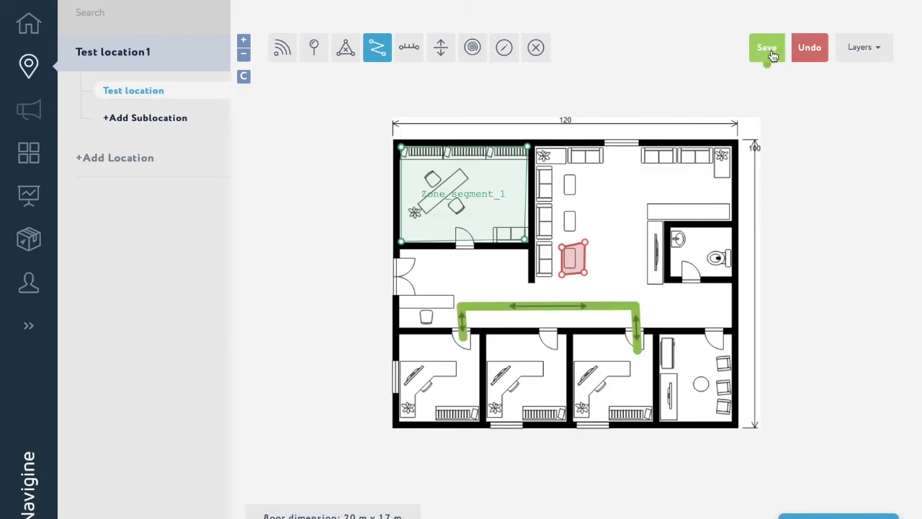
click(766, 48)
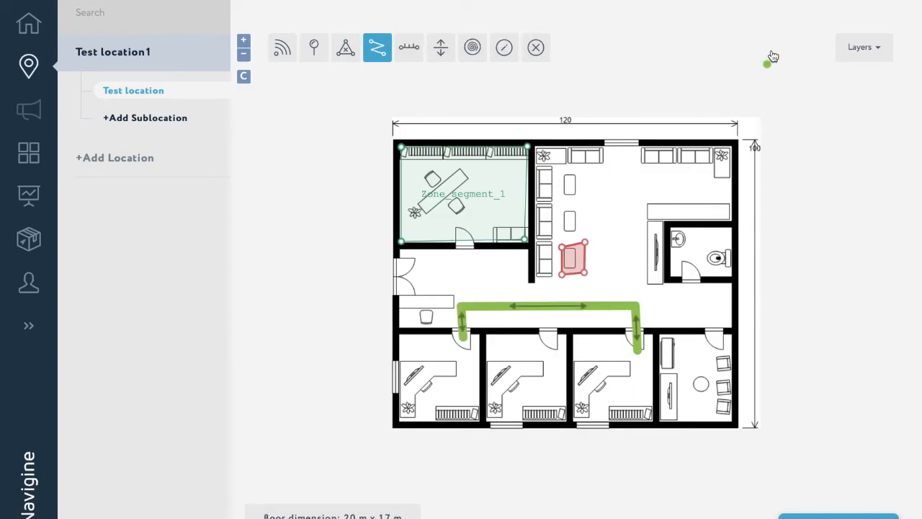
mouse_move(535, 47)
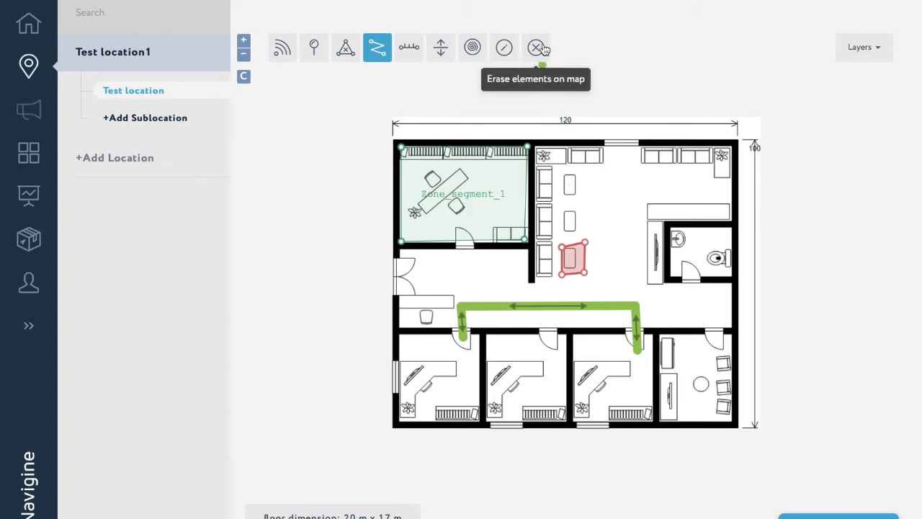
Step: Erase the barrier around the central chair and save the map
click(572, 258)
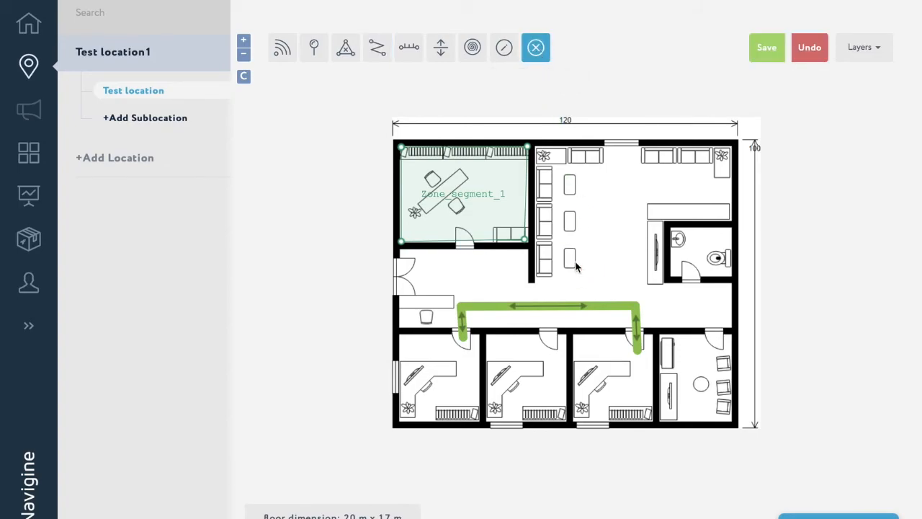
click(767, 47)
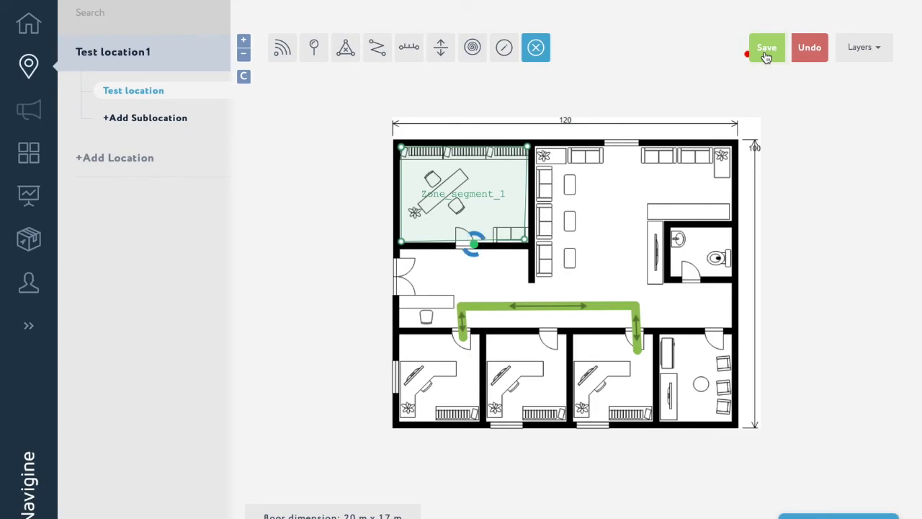
click(766, 47)
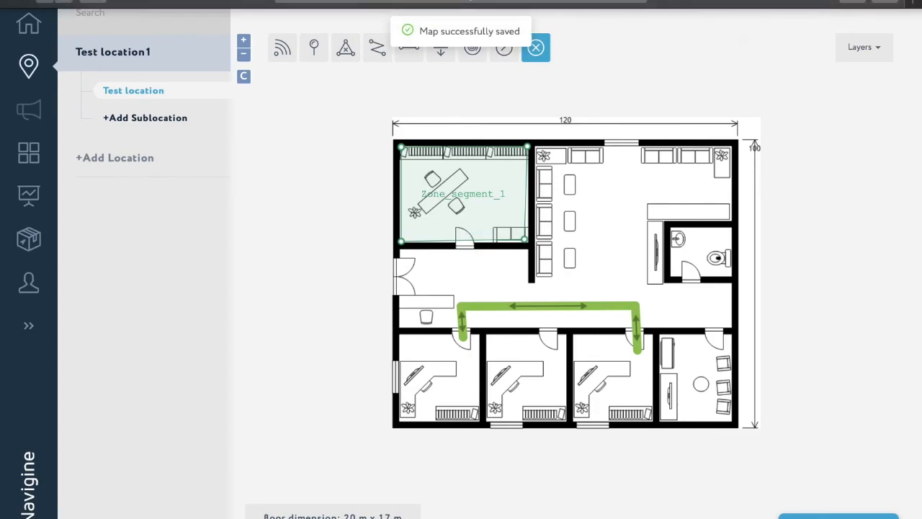